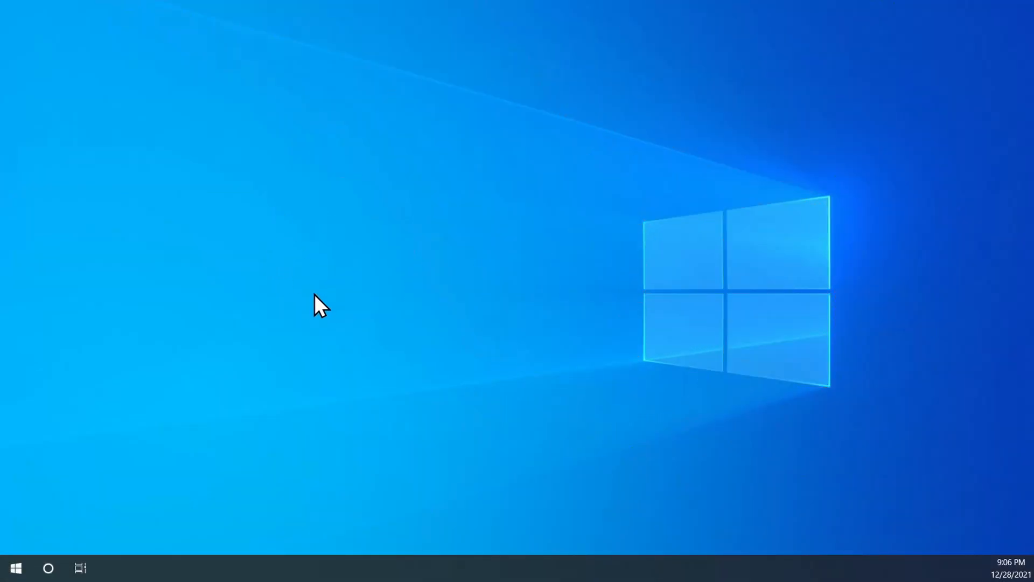
pyautogui.moveTo(875, 141)
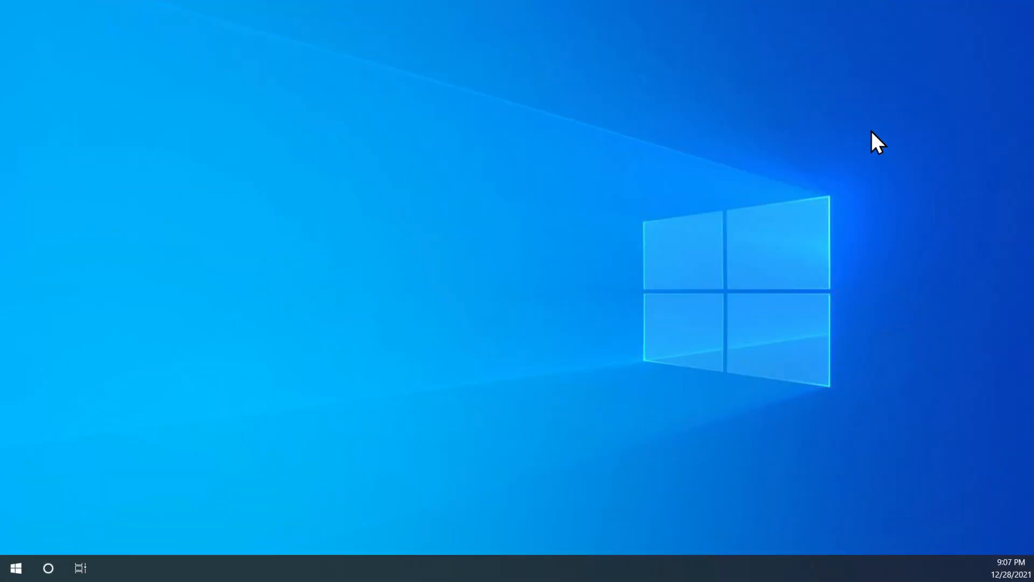
pyautogui.moveTo(484, 270)
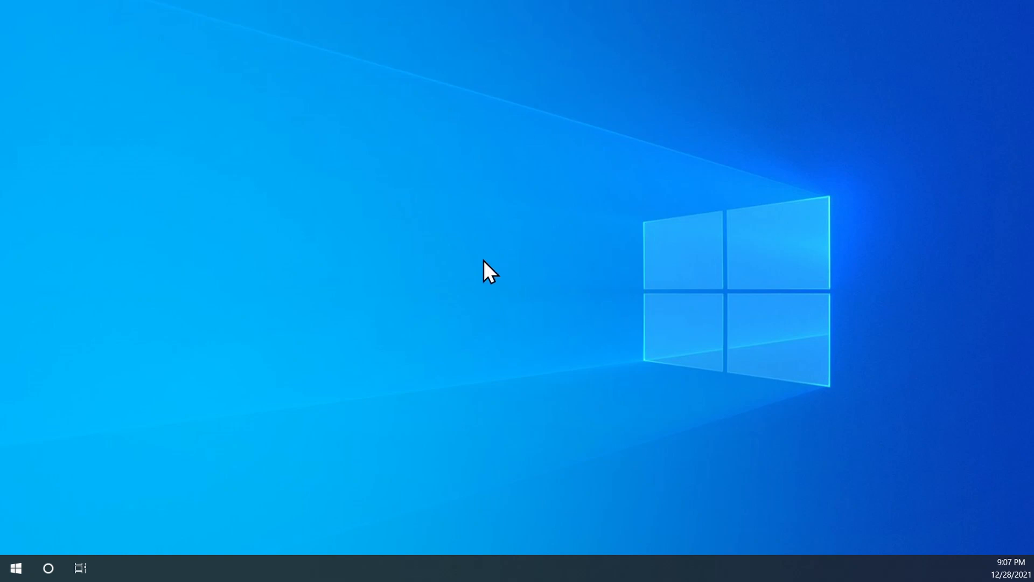
pyautogui.moveTo(459, 209)
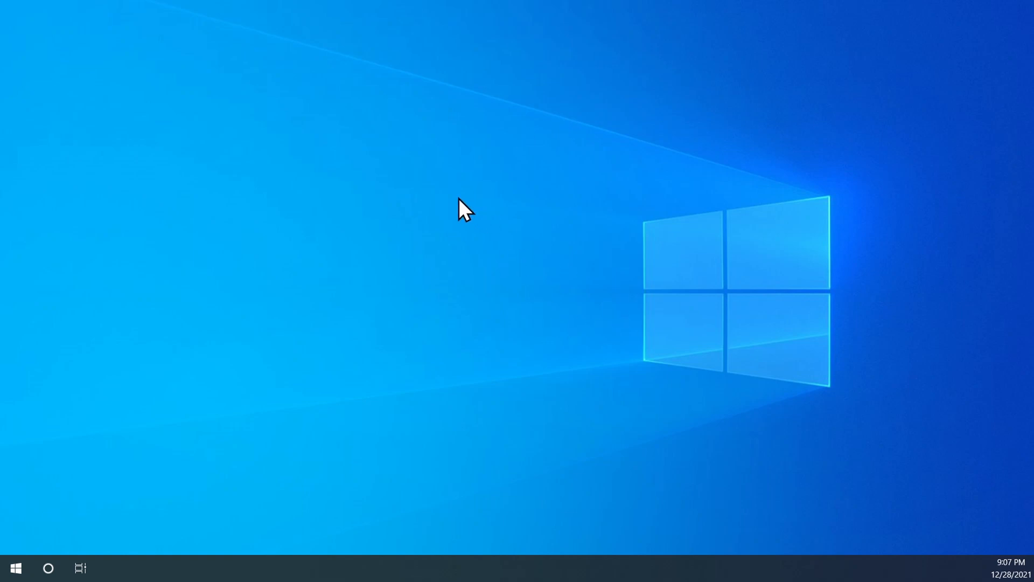
pyautogui.moveTo(357, 188)
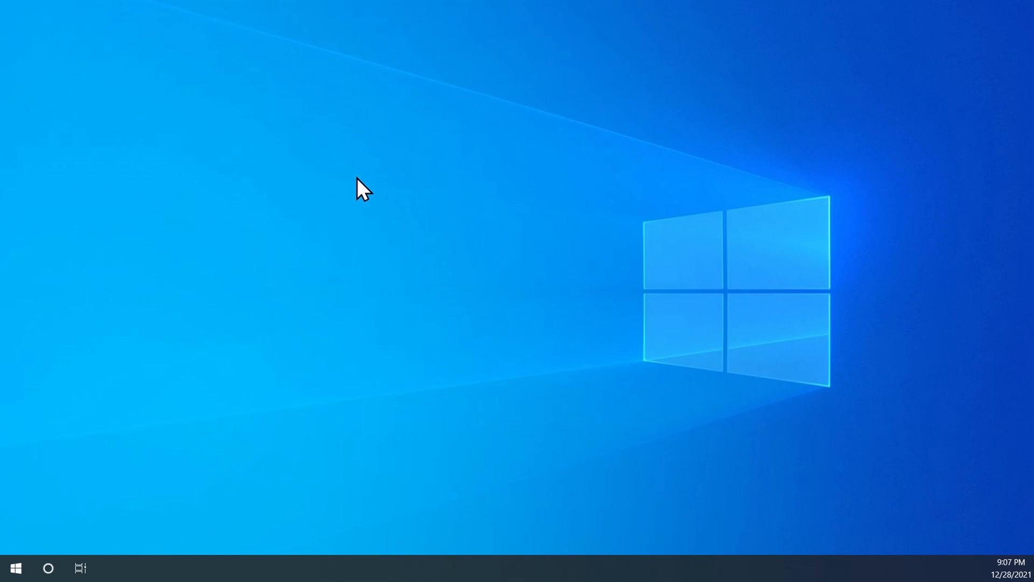
pyautogui.moveTo(450, 179)
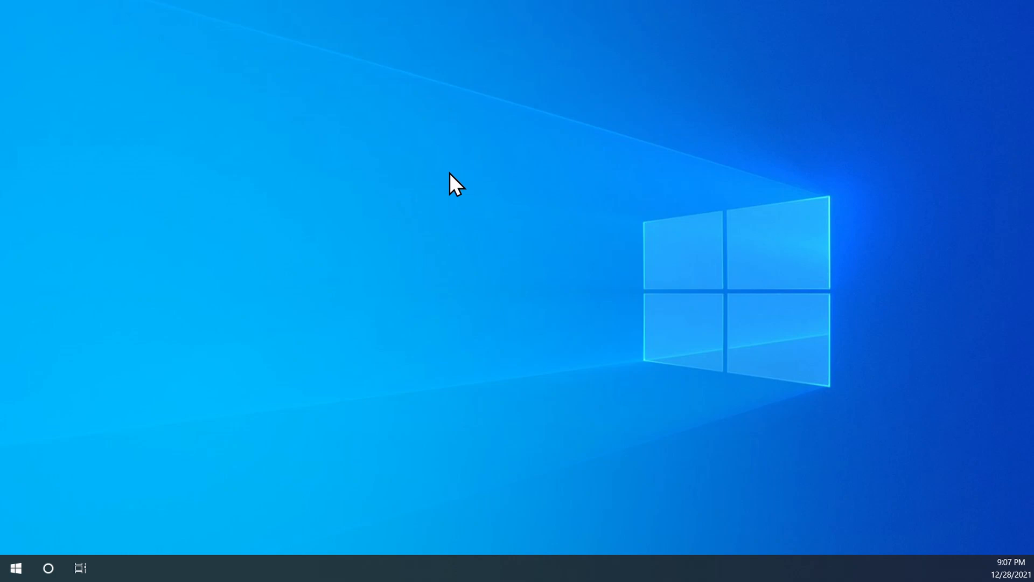
pyautogui.moveTo(517, 226)
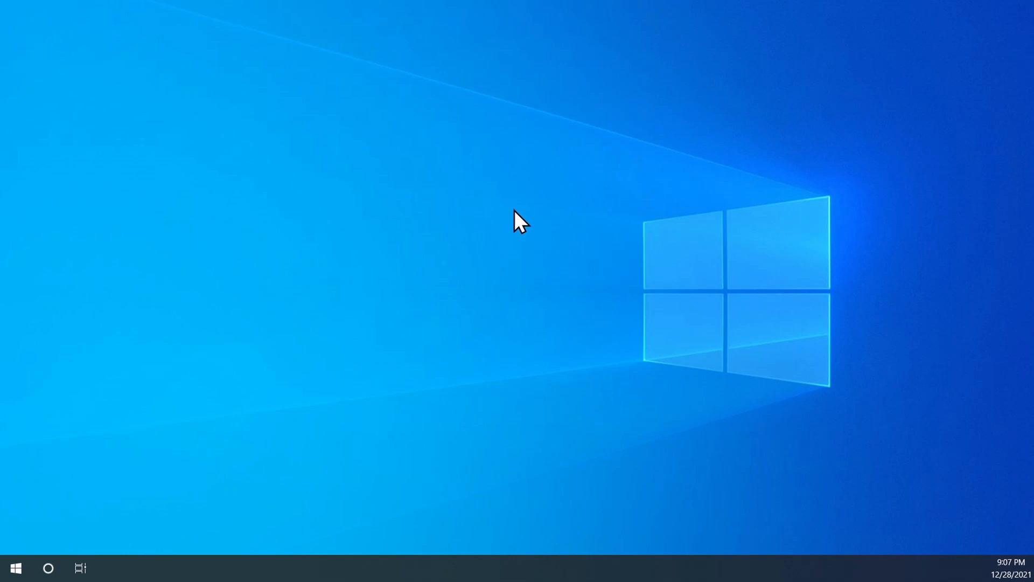
pyautogui.moveTo(487, 261)
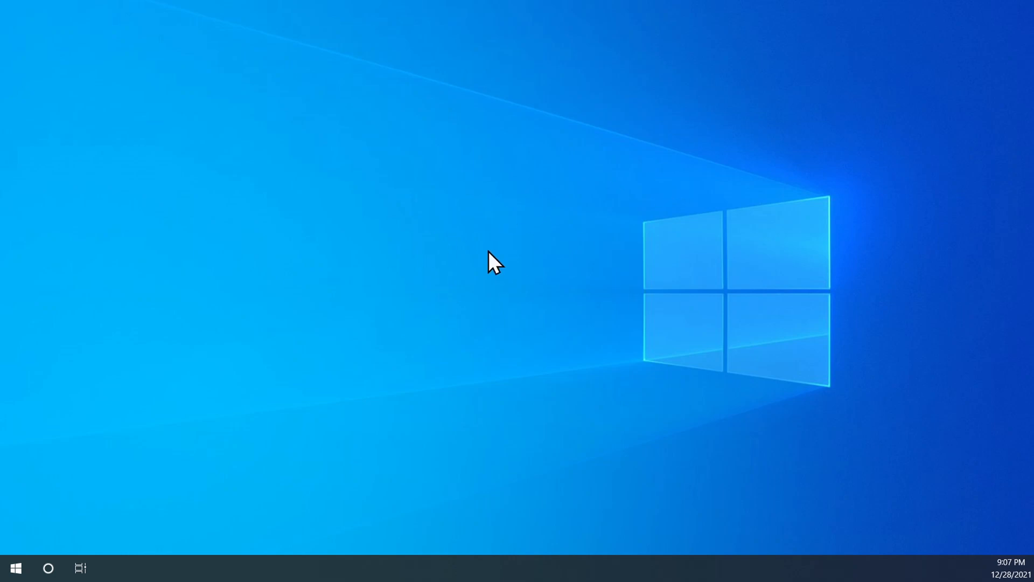
pyautogui.moveTo(509, 261)
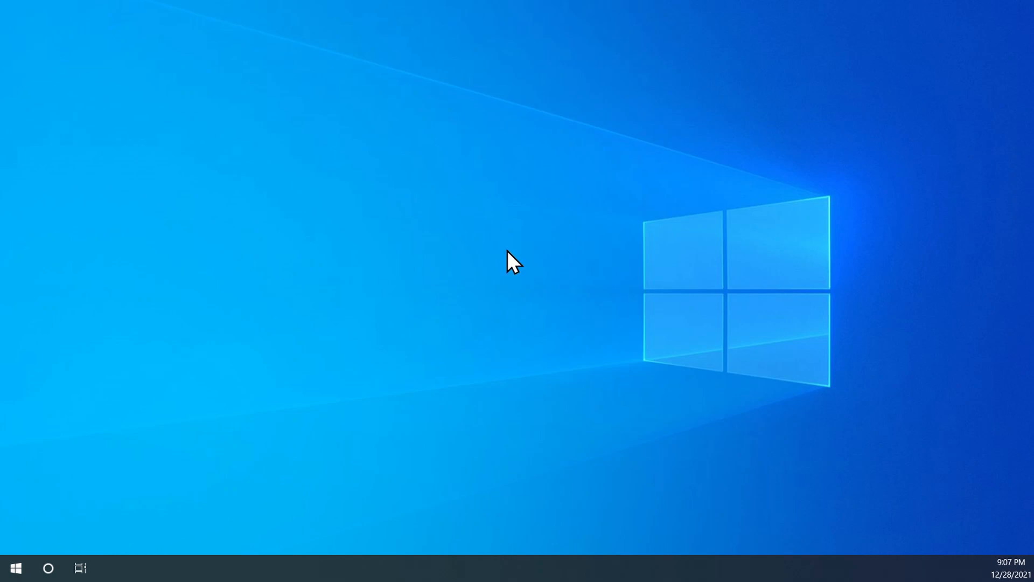
pyautogui.moveTo(466, 282)
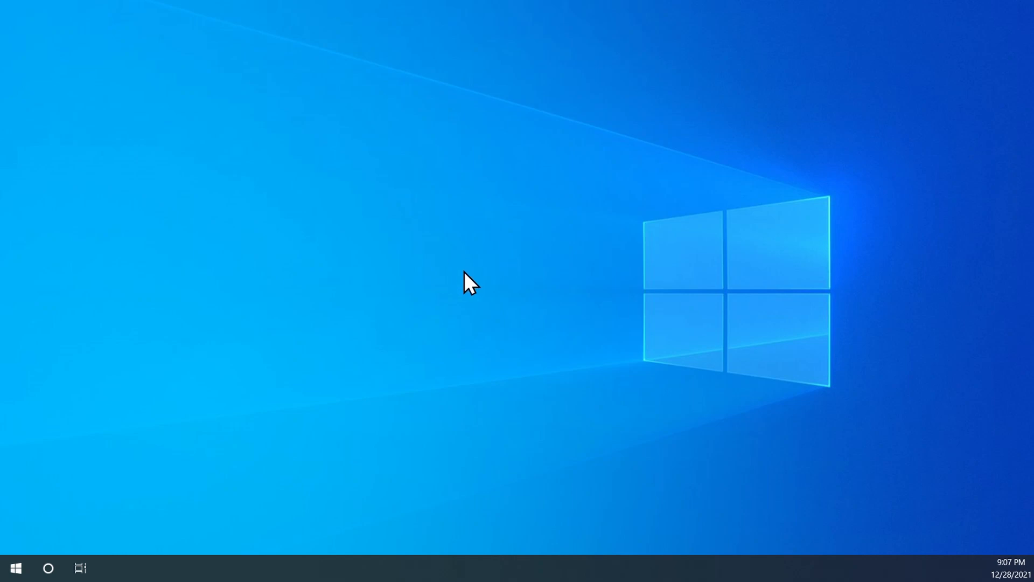
# Show the desktop's context menu from an empty area, exposing Display settings
pyautogui.rightClick(468, 291)
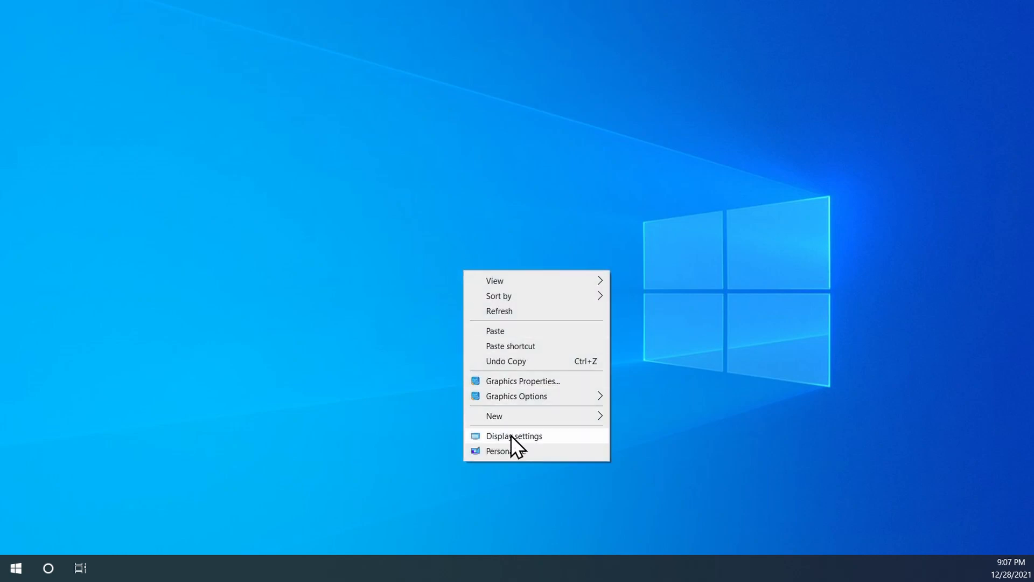
pyautogui.moveTo(571, 459)
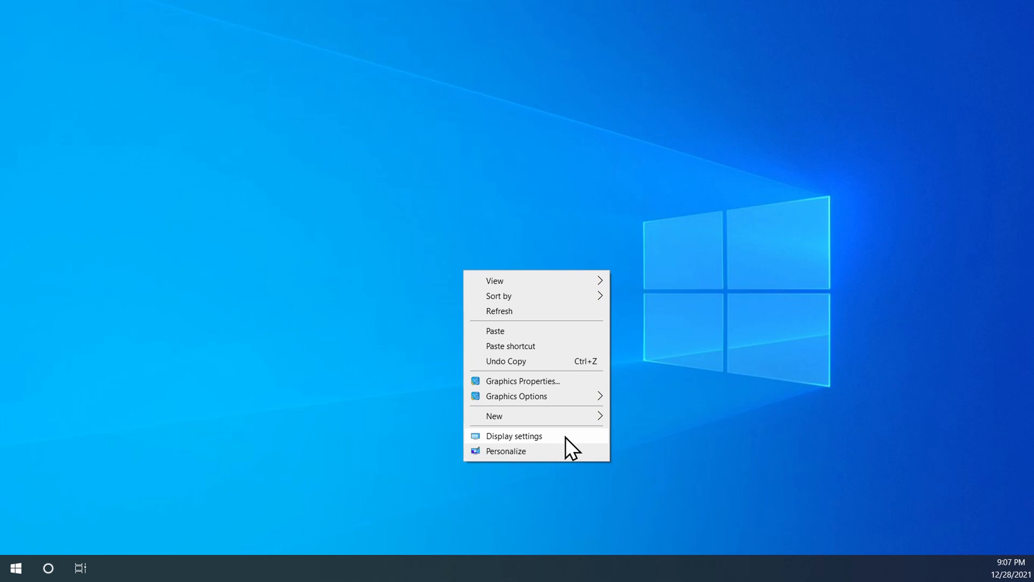
# Go to the Display page, identify the monitors, and select display 2
pyautogui.click(514, 435)
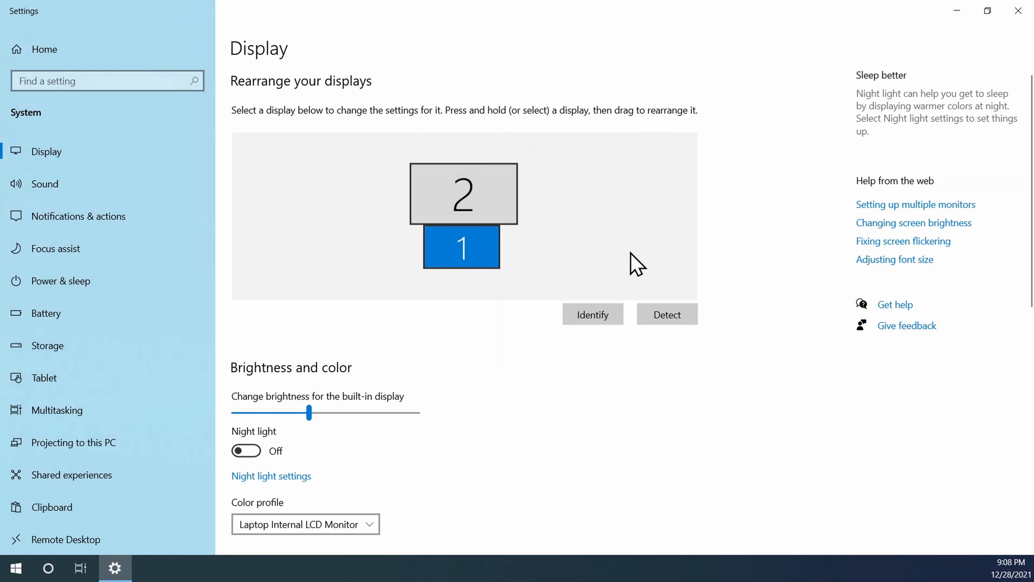
pyautogui.moveTo(654, 169)
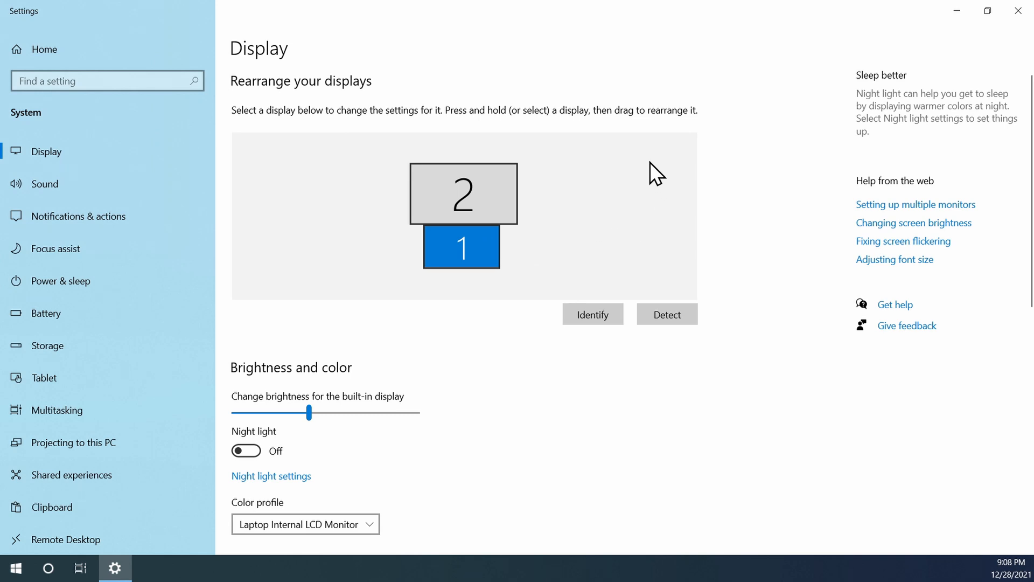
pyautogui.click(593, 315)
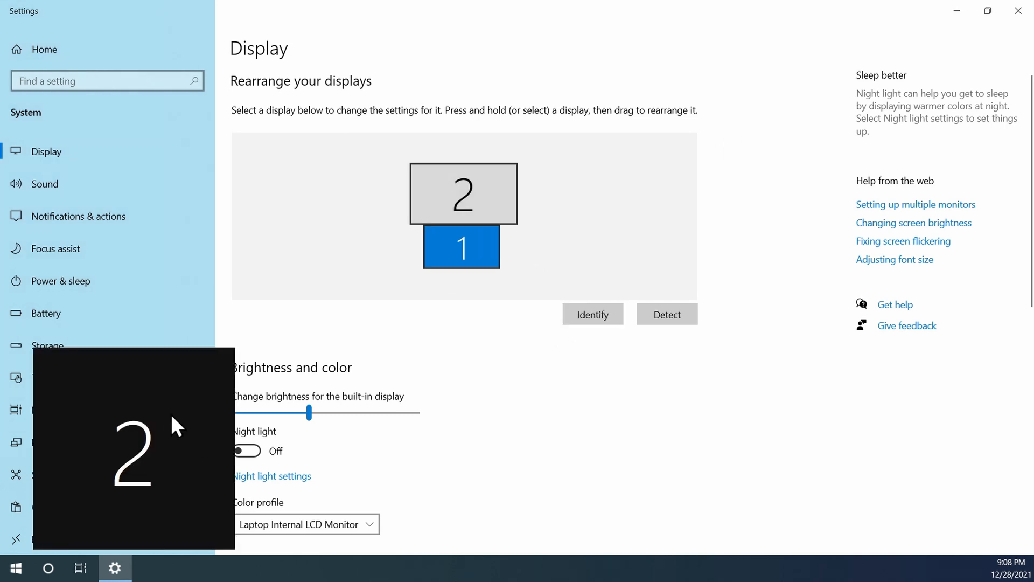
pyautogui.moveTo(483, 208)
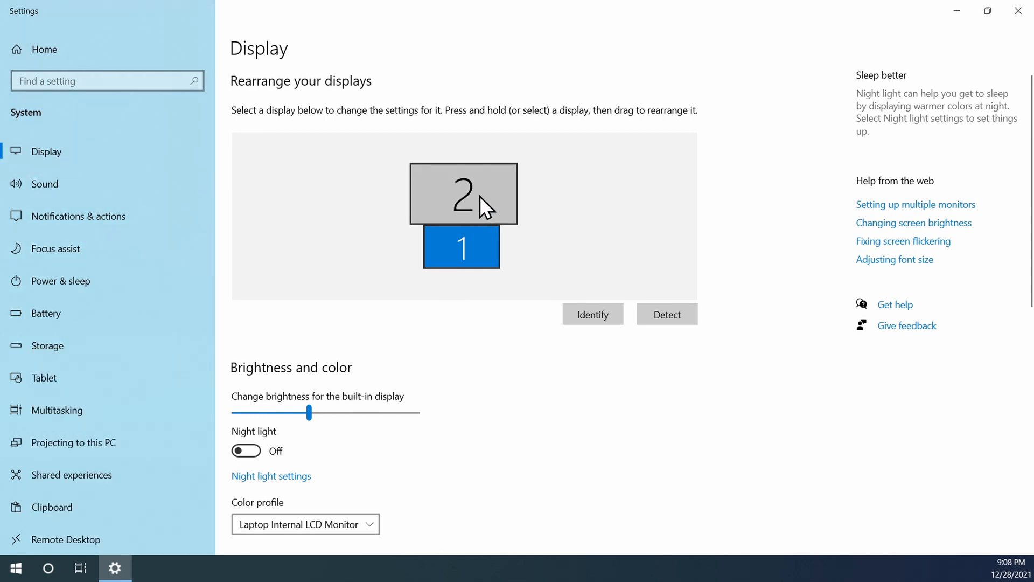
pyautogui.click(478, 200)
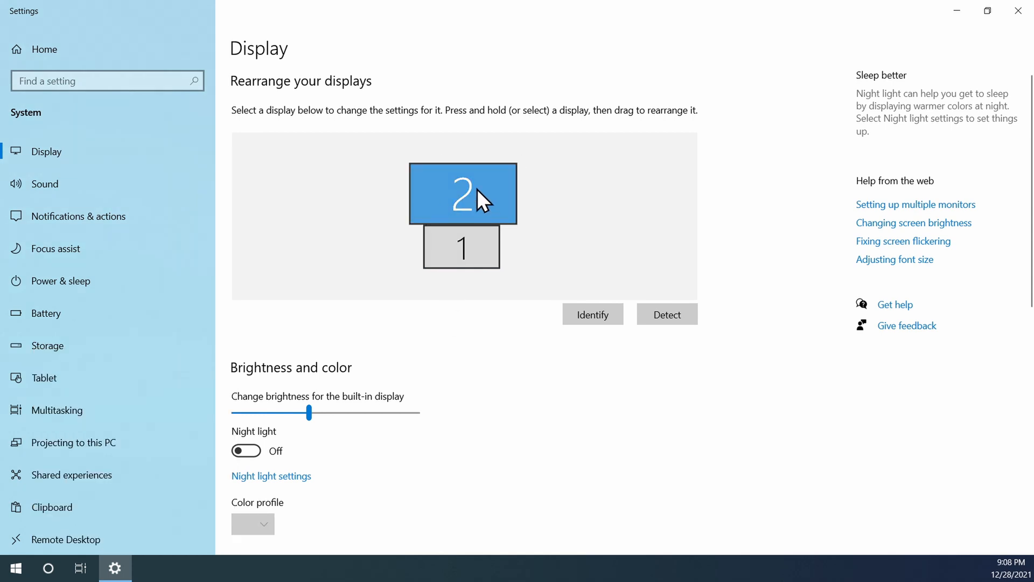
# Scroll the Display page down to monitor 2's Multiple displays section
pyautogui.scroll(-3)
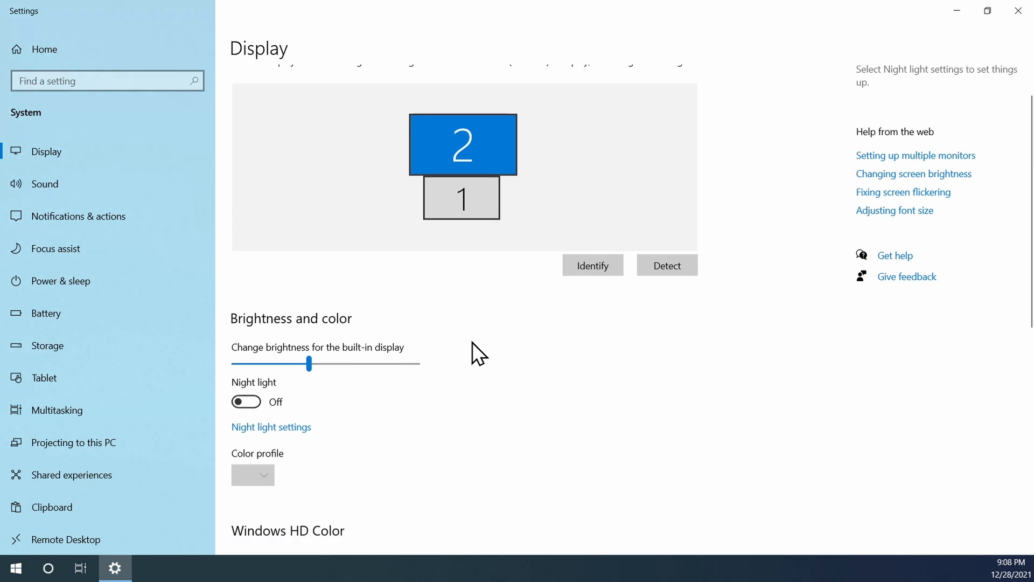
pyautogui.scroll(-3)
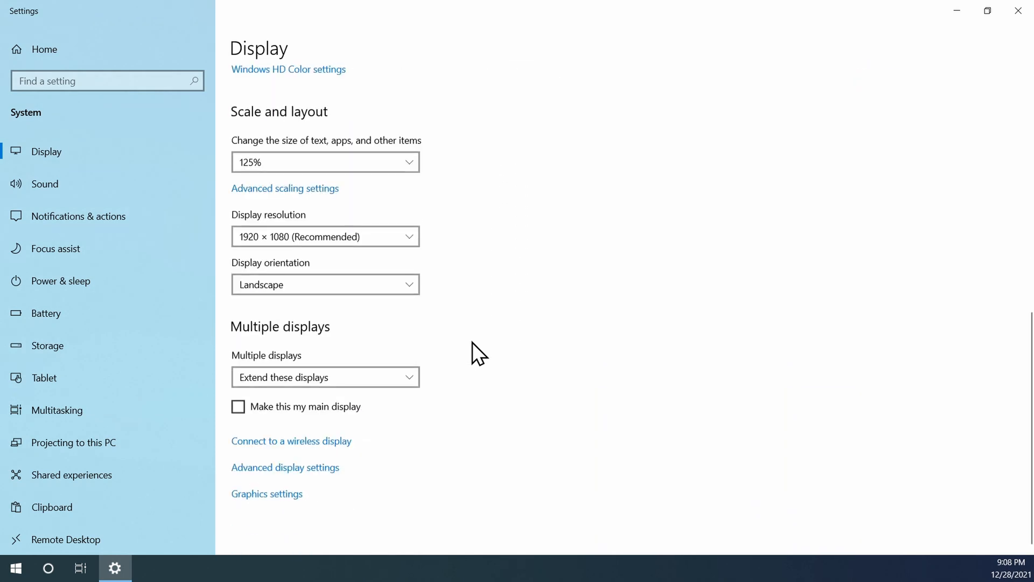
pyautogui.moveTo(294, 319)
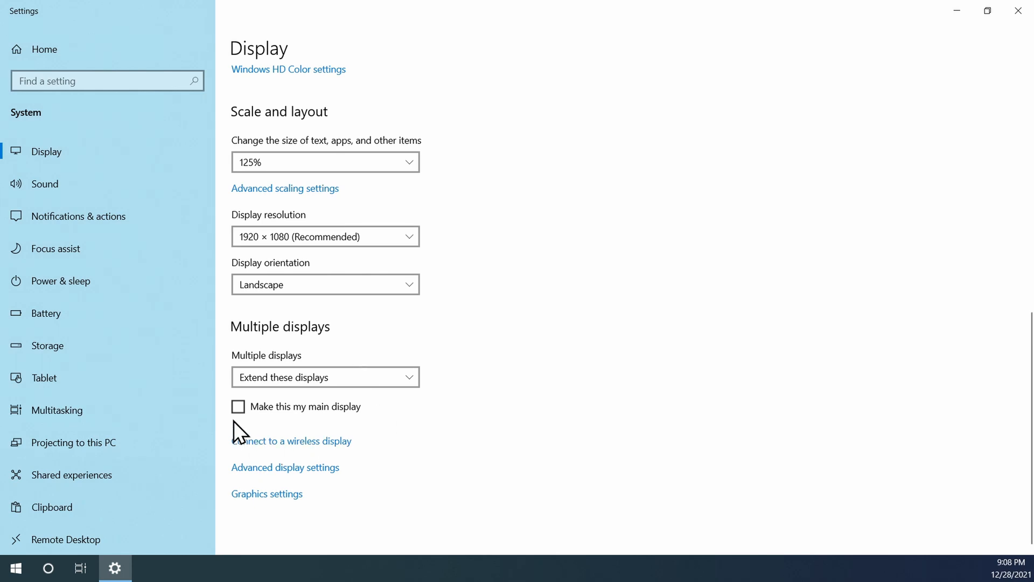
pyautogui.moveTo(360, 429)
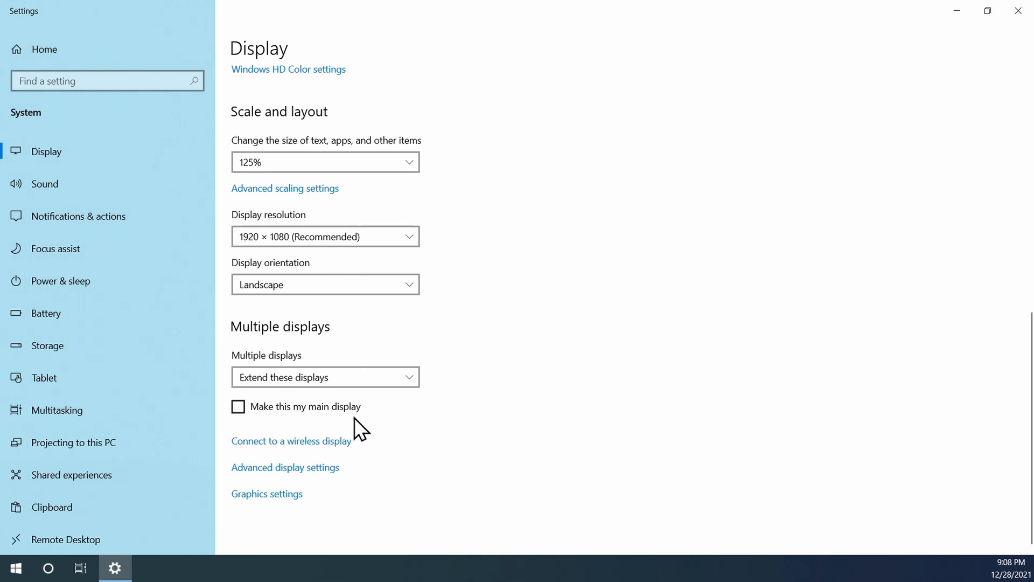
# Enable 'Make this my main display' for monitor 2
pyautogui.click(239, 408)
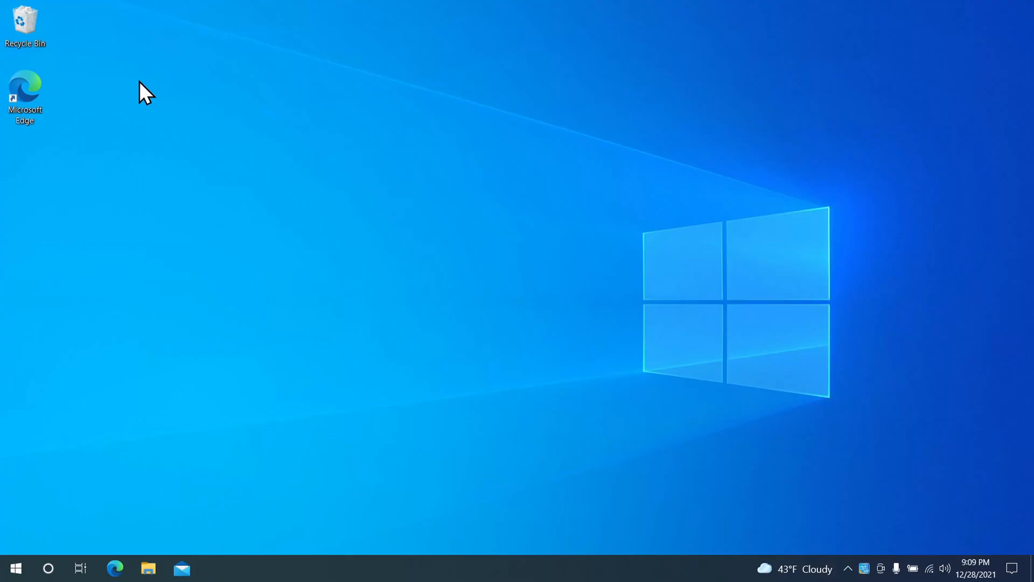
pyautogui.moveTo(86, 116)
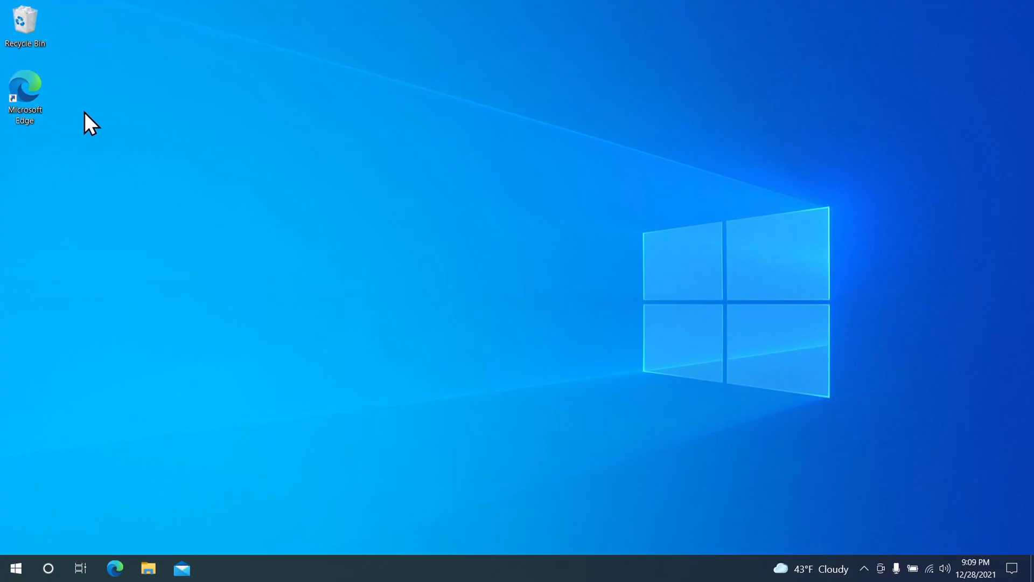
pyautogui.moveTo(469, 132)
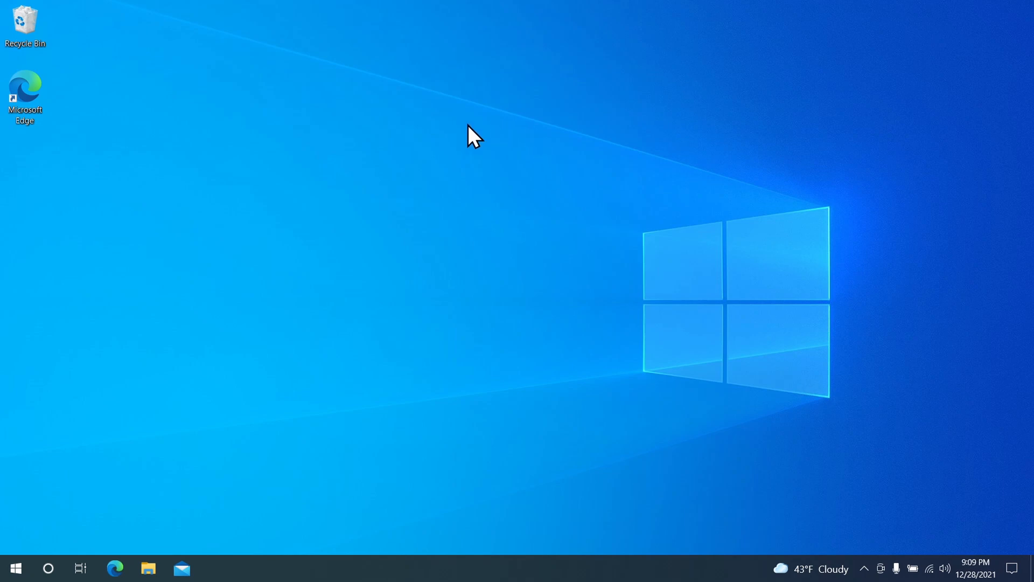
pyautogui.moveTo(513, 274)
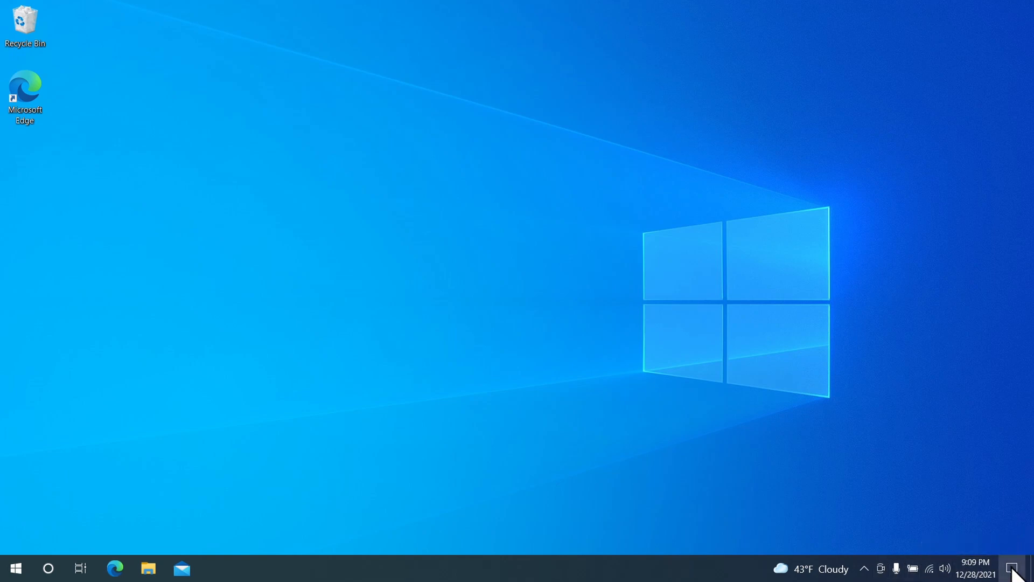
pyautogui.click(1019, 569)
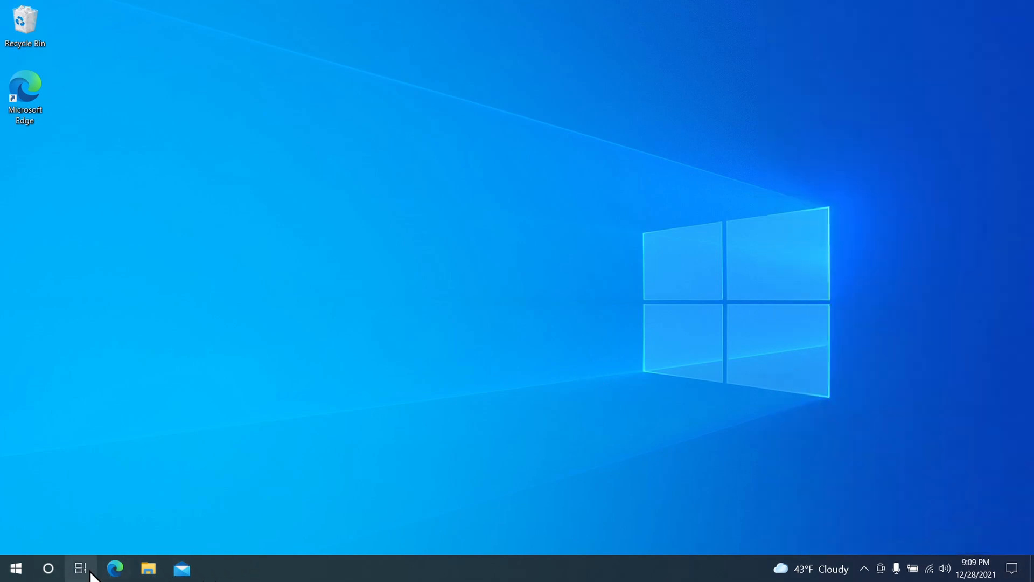
pyautogui.moveTo(415, 528)
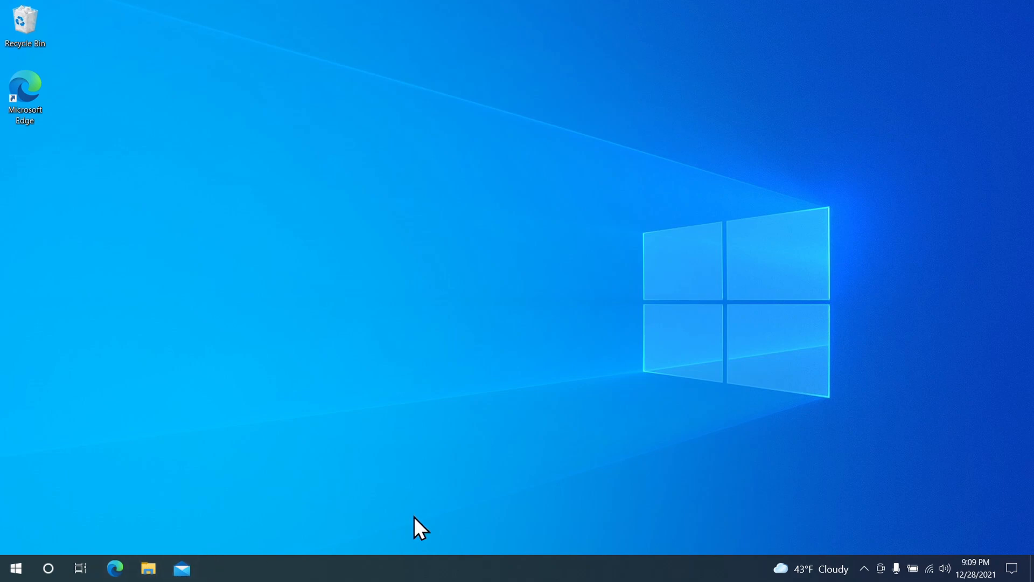
pyautogui.moveTo(466, 315)
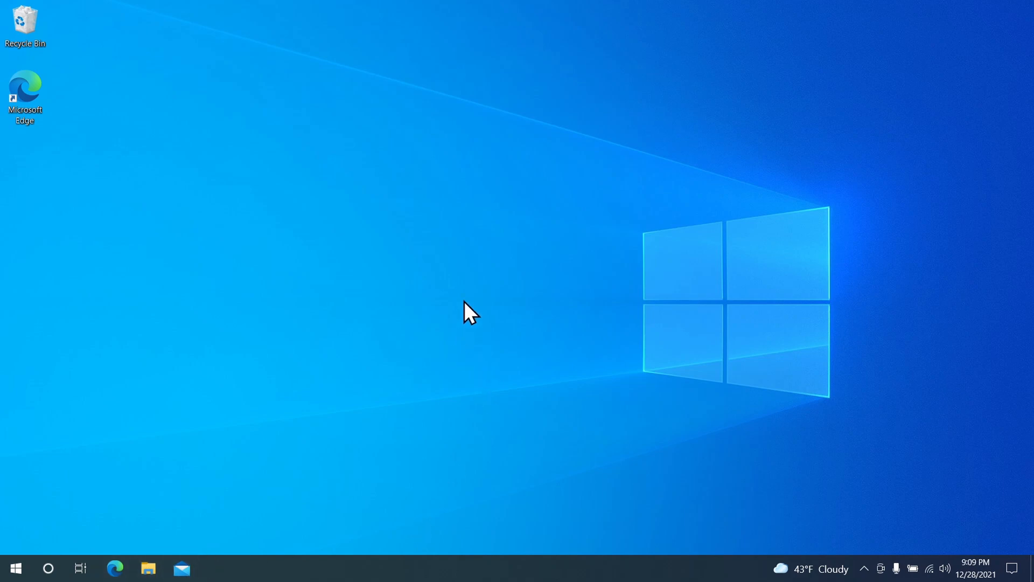
pyautogui.moveTo(484, 338)
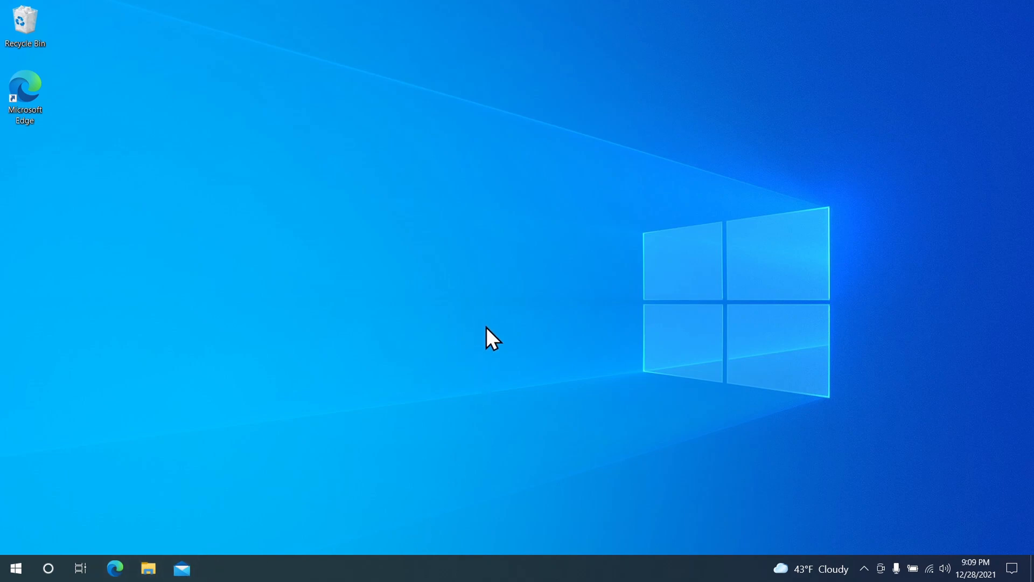
pyautogui.moveTo(275, 63)
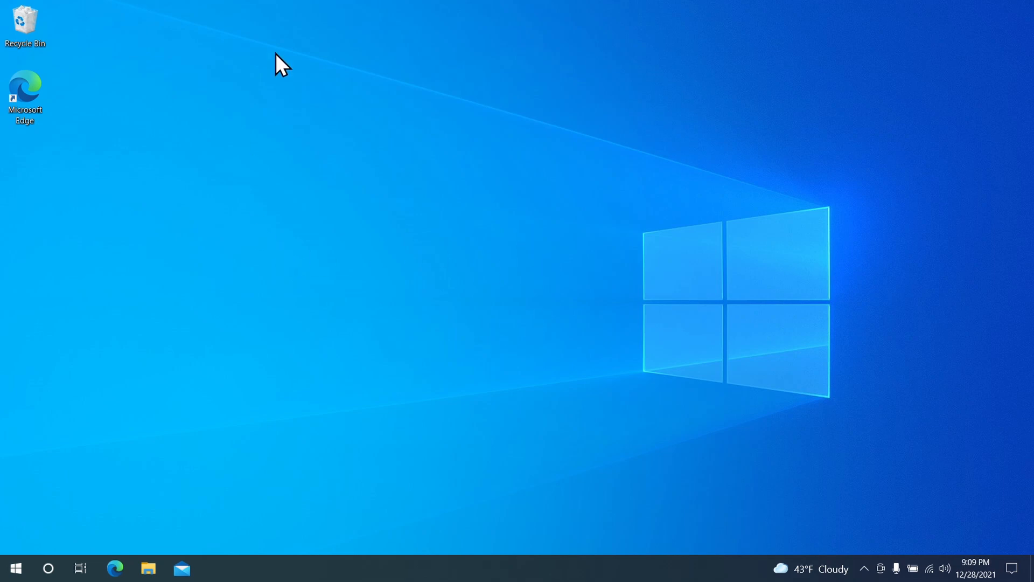
pyautogui.moveTo(369, 192)
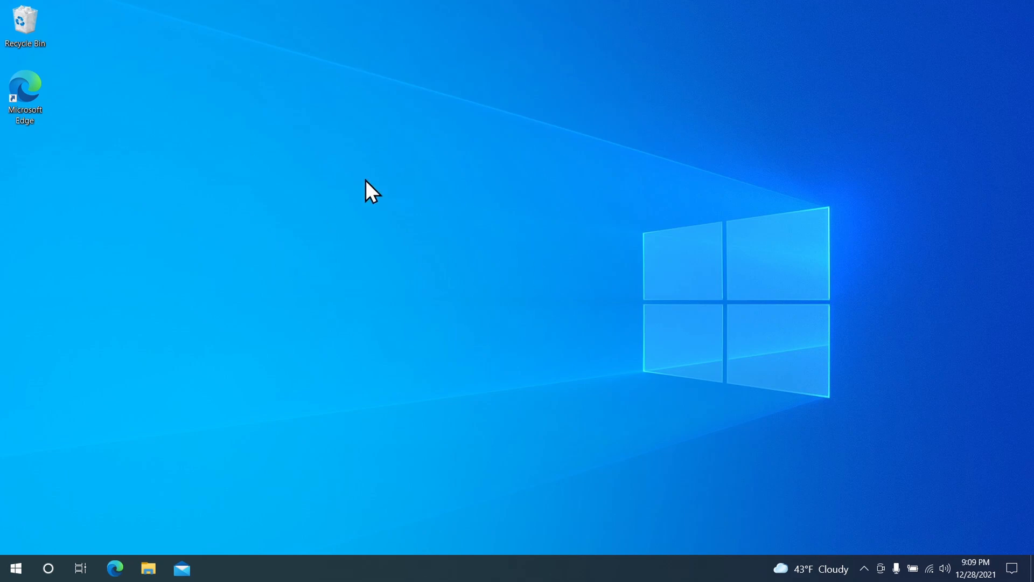
pyautogui.moveTo(500, 318)
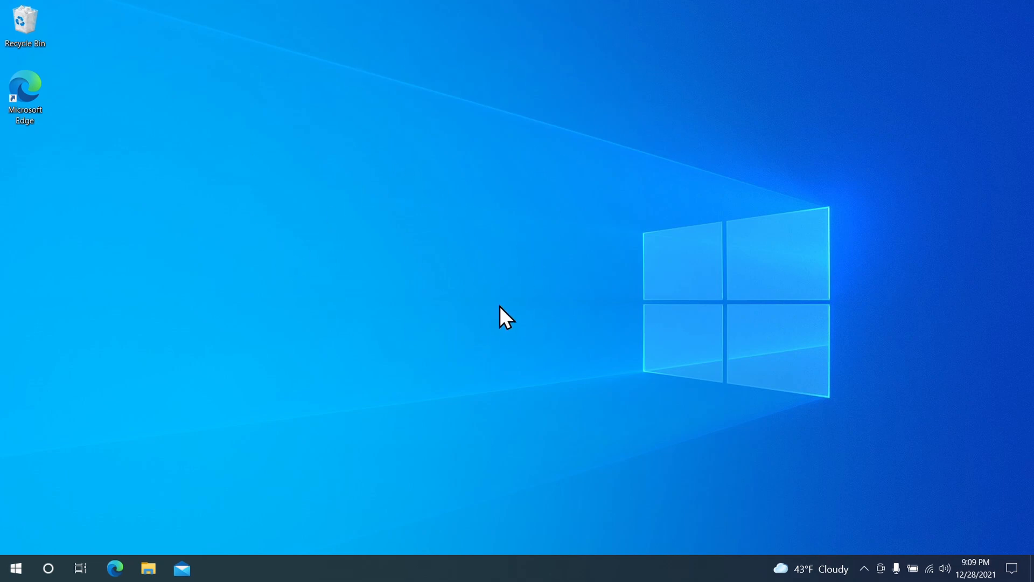